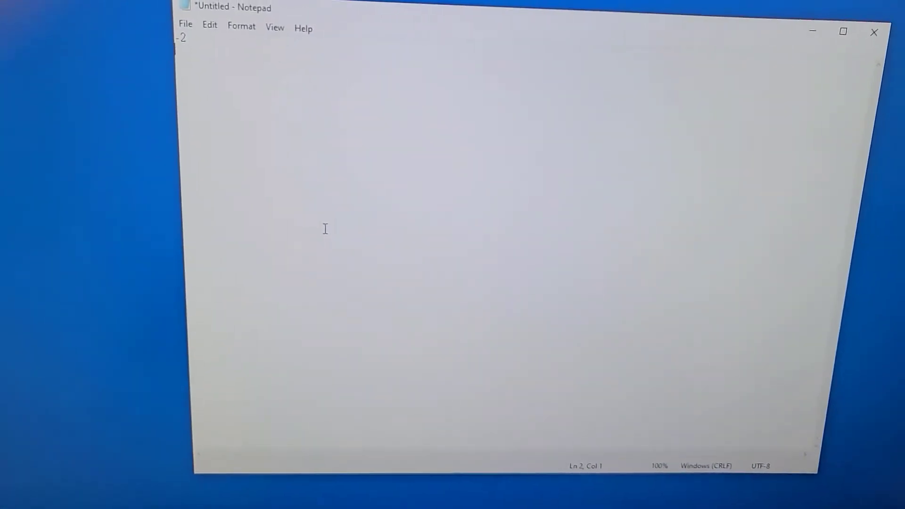
type("ytjhgjgjhjhgjh")
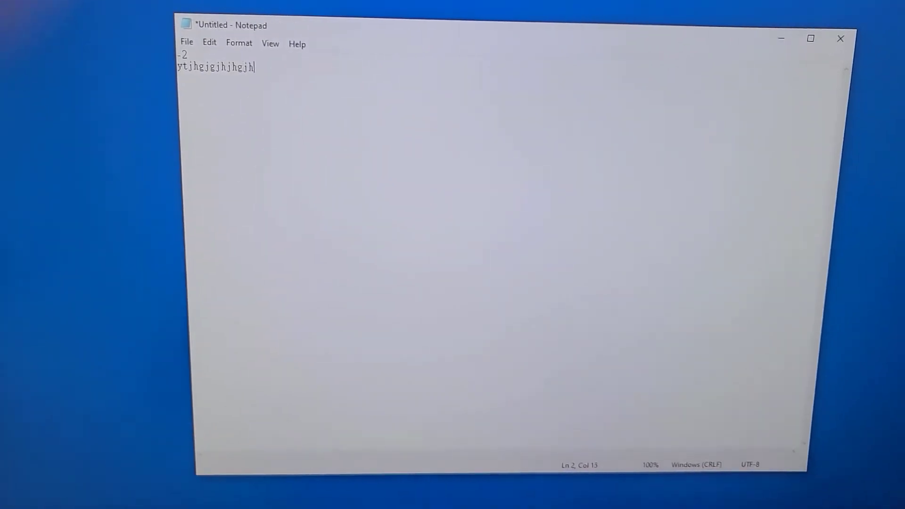